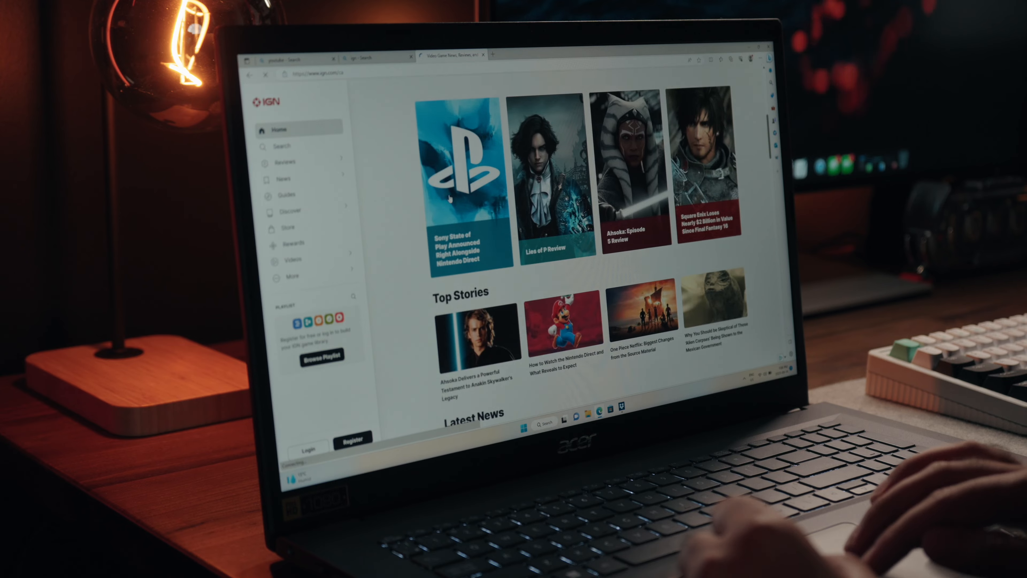
- Scroll IGN's homepage to Latest News, then choose the Scale tool for the rotated cube in Blender
scroll(down, 3)
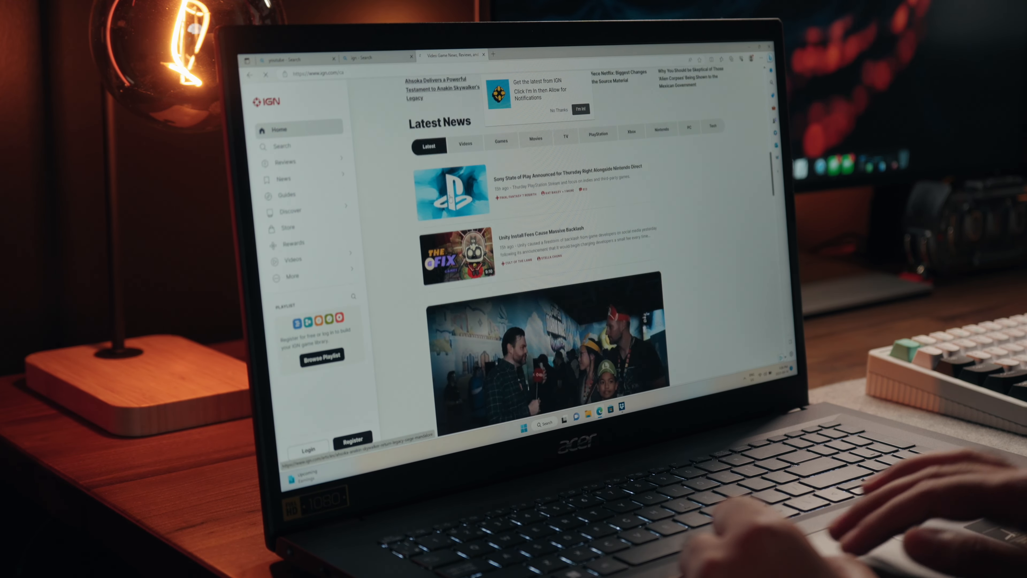
scroll(down, 3)
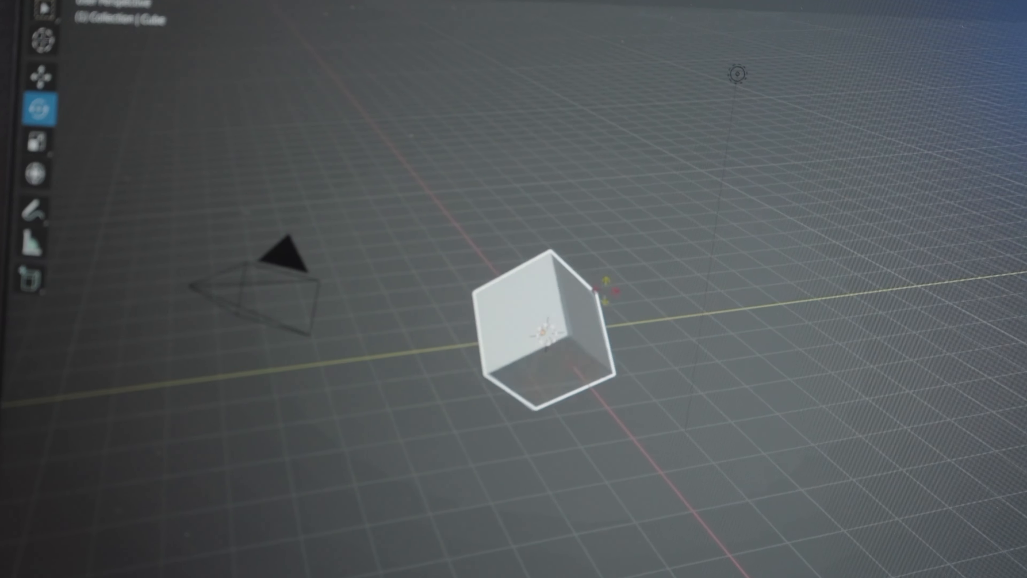
click(38, 139)
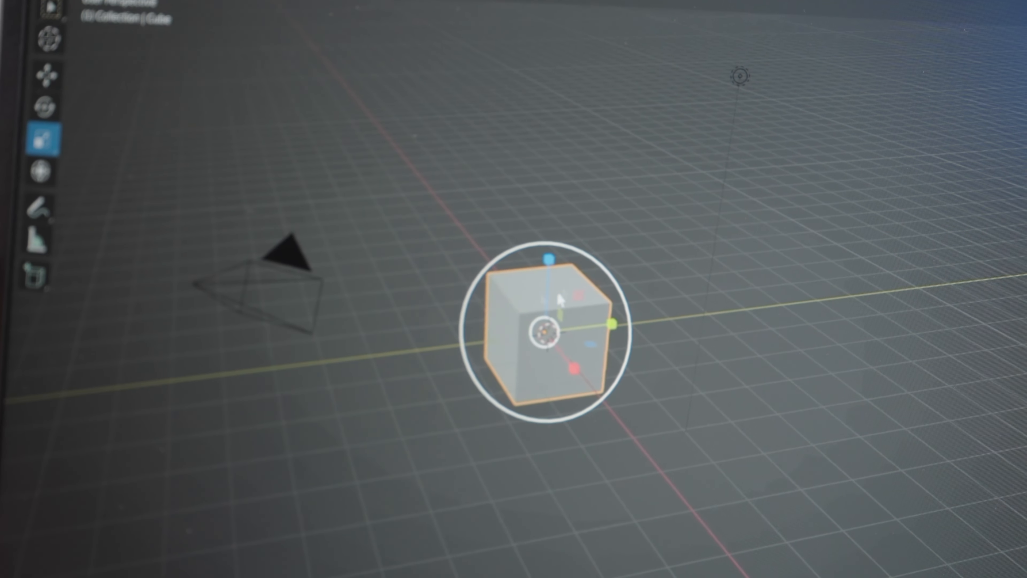